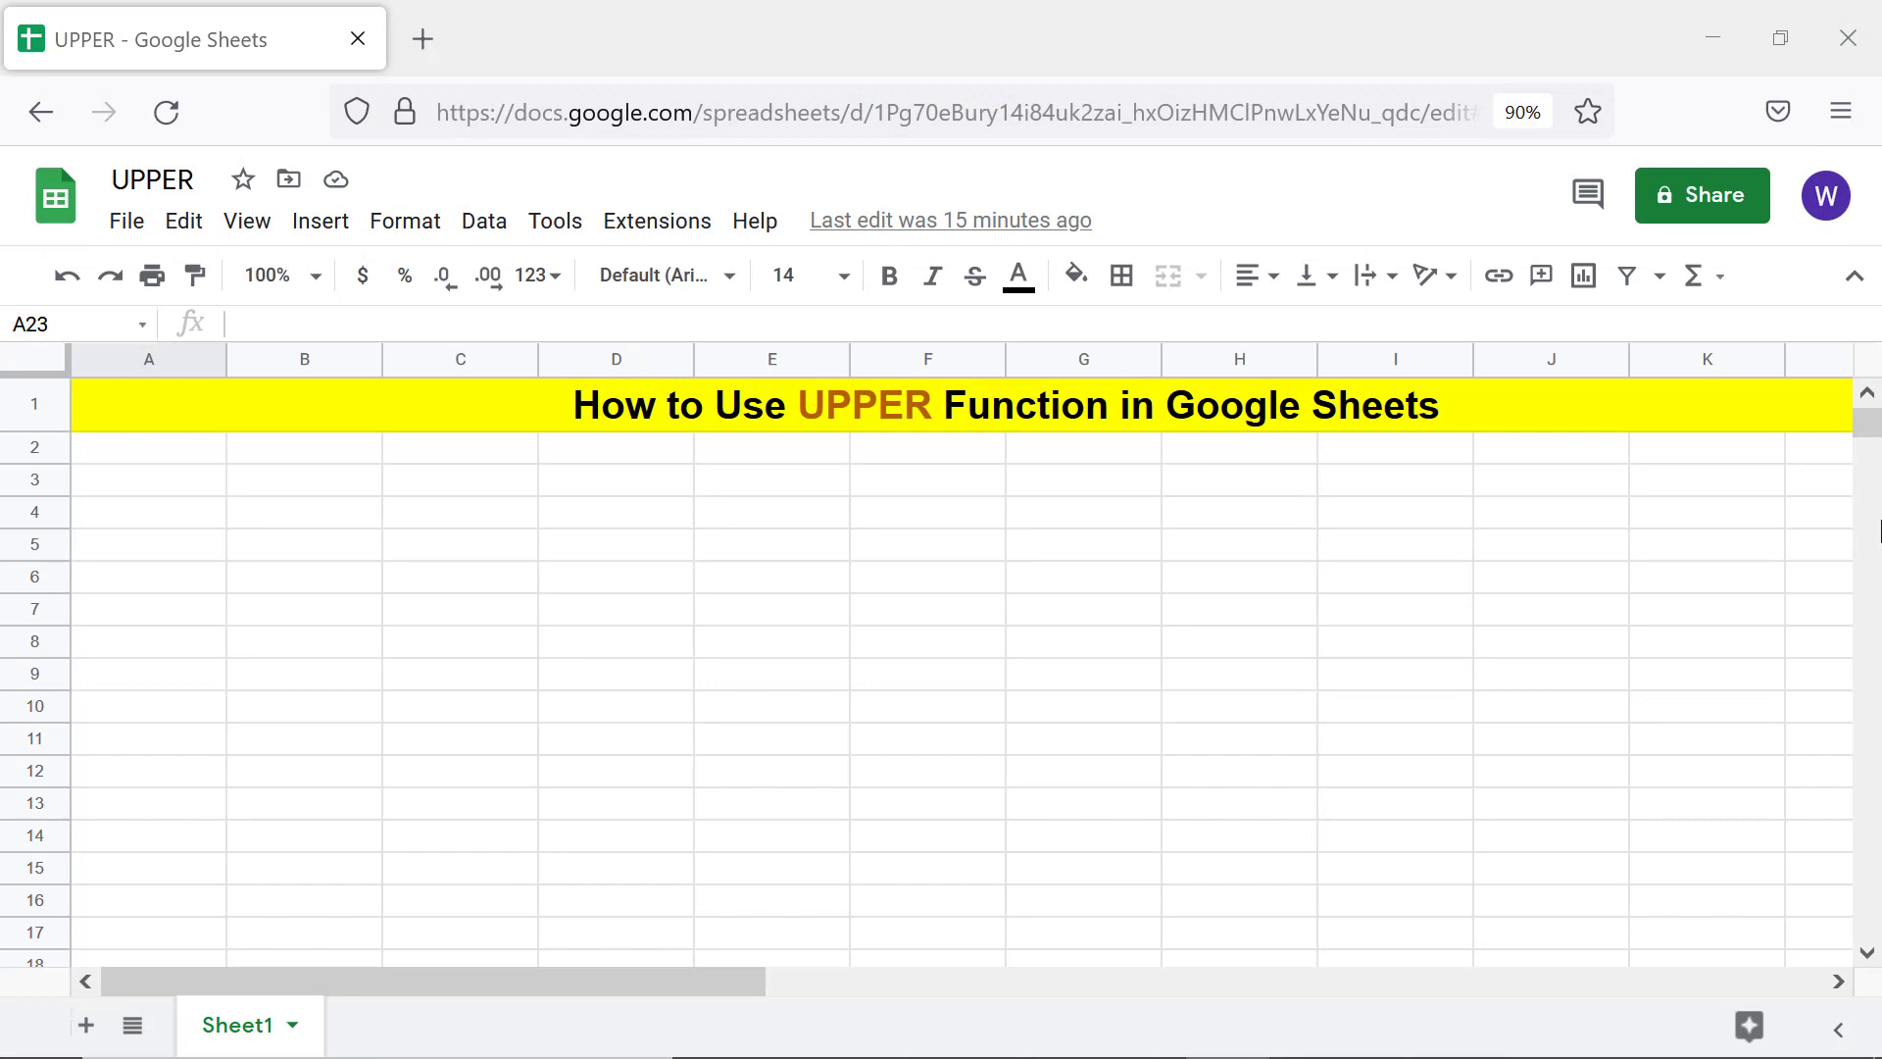
Step: Enter the syntax line =UPPER(text) and the example =UPPER("low inventory")
{"action": "type", "text": "=UPPER(text)"}
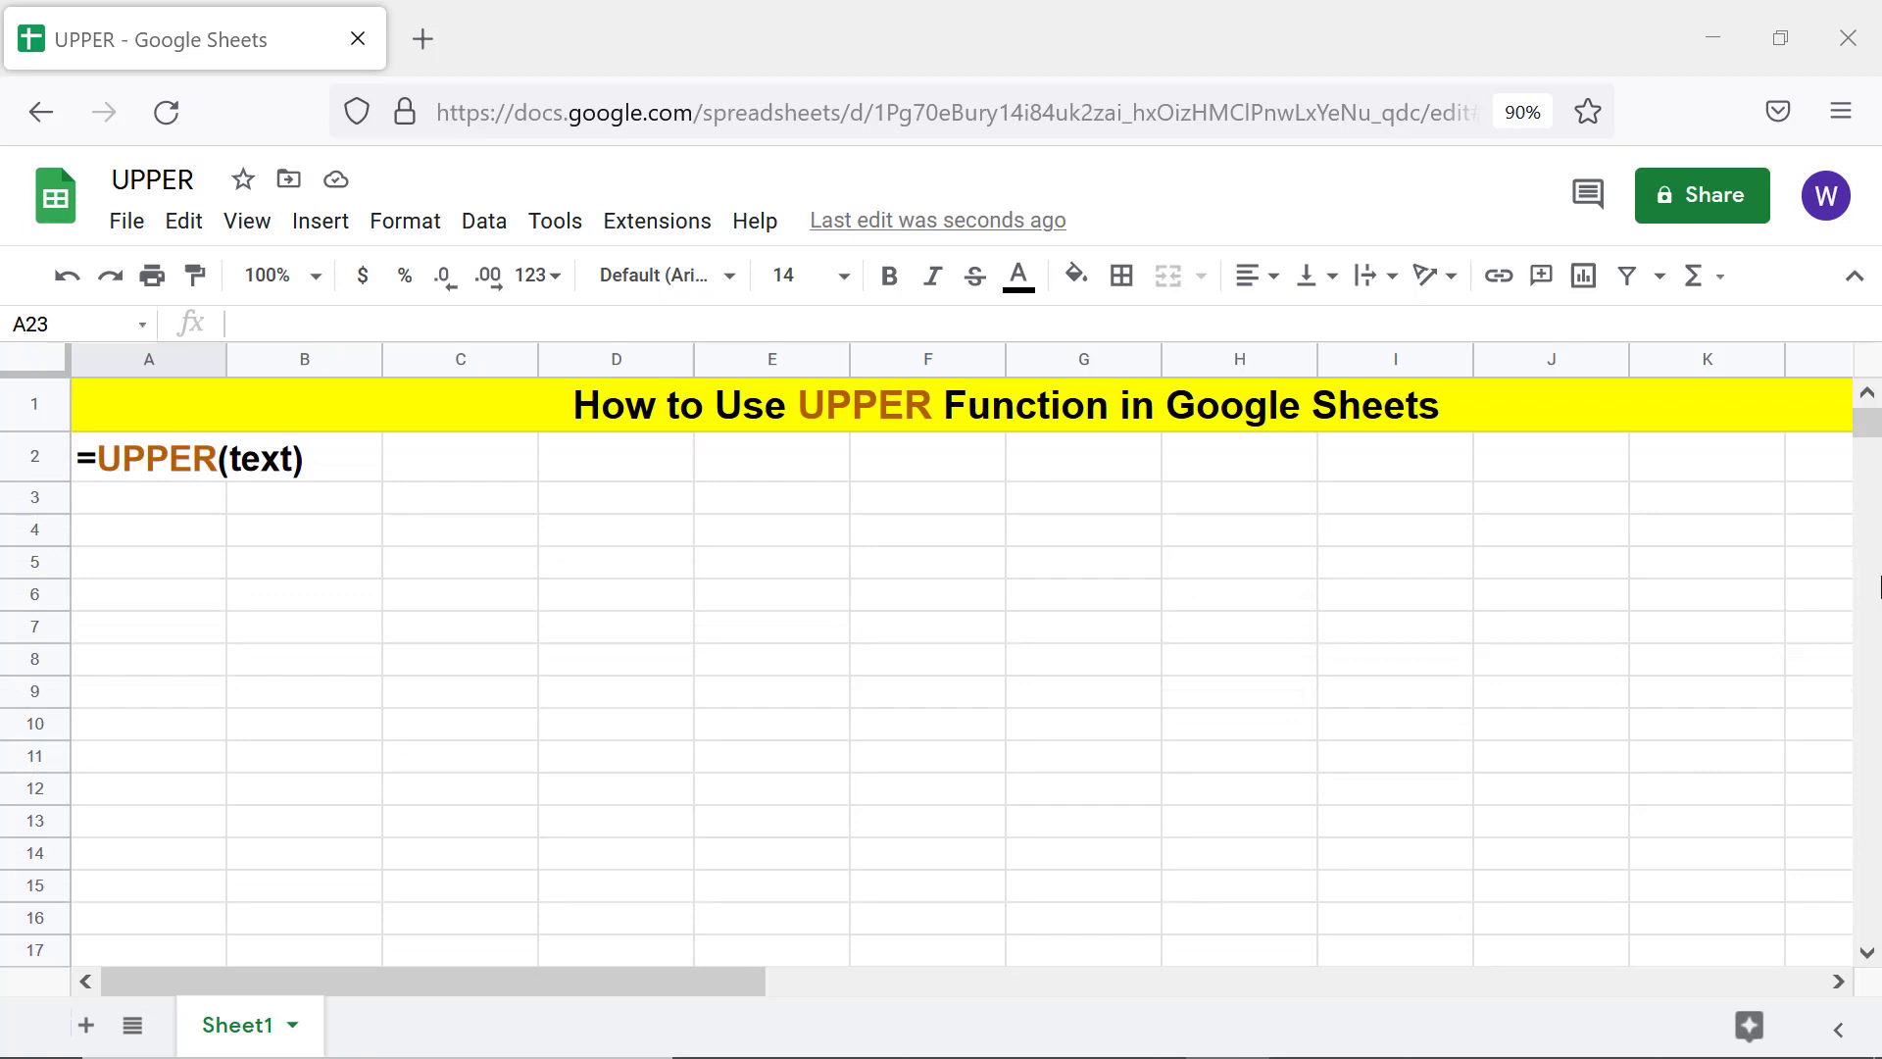
{"action": "type", "text": "=UPPER(\"low inventory\")"}
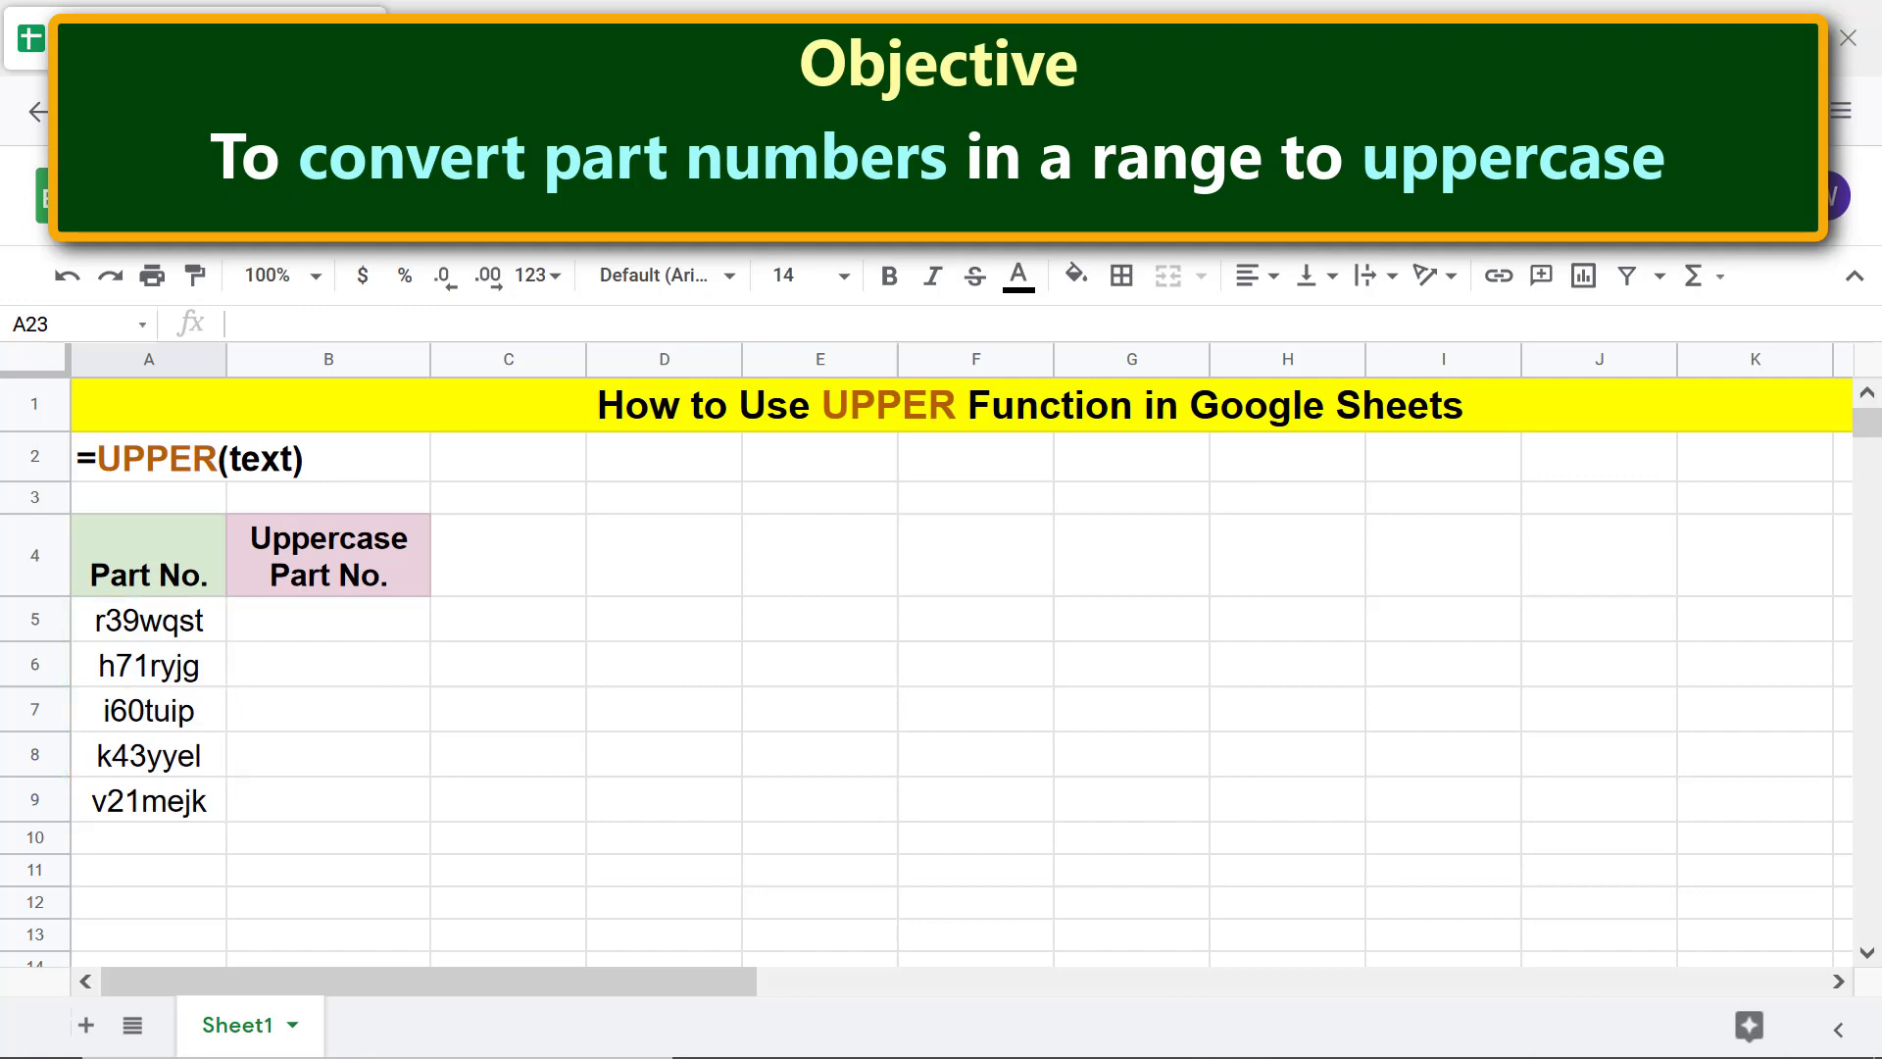
Step: In B5, begin =UPPER( and insert the A5 part-number reference
{"action": "left_click", "coordinate": [327, 621]}
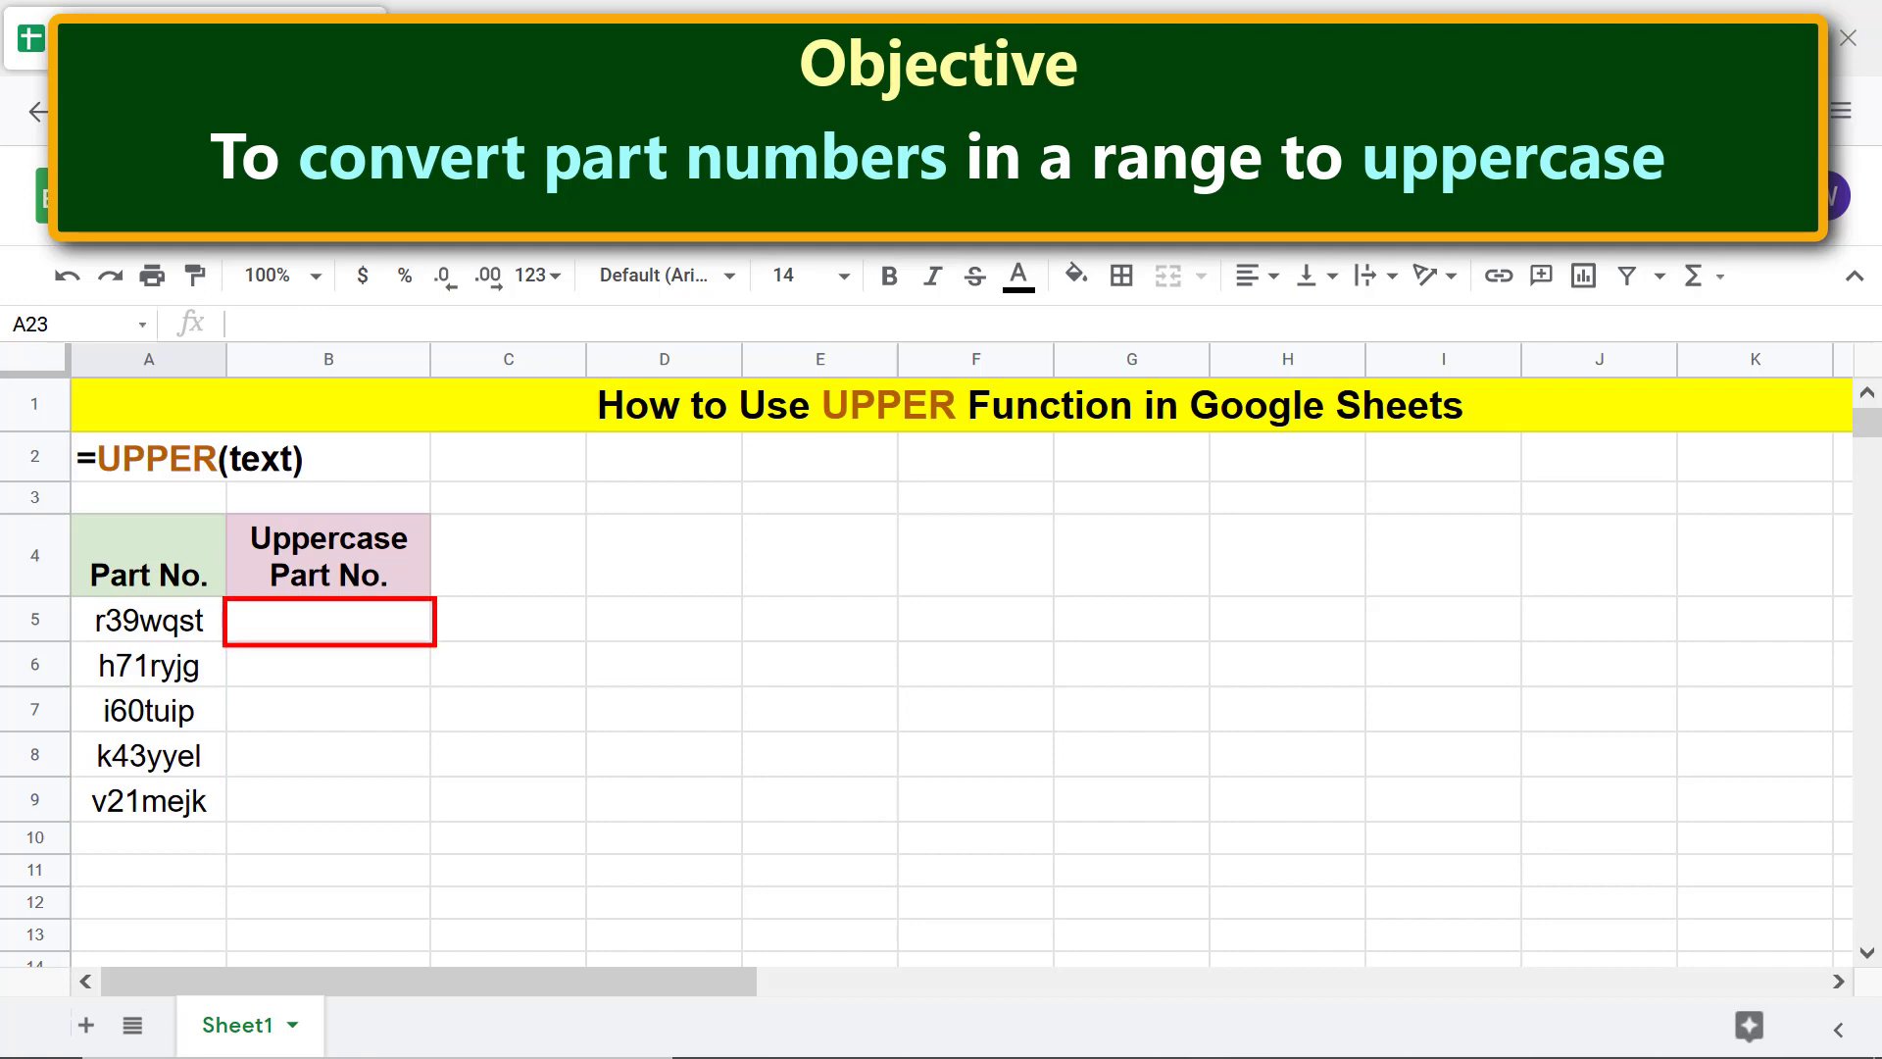
{"action": "mouse_move", "coordinate": [1075, 825]}
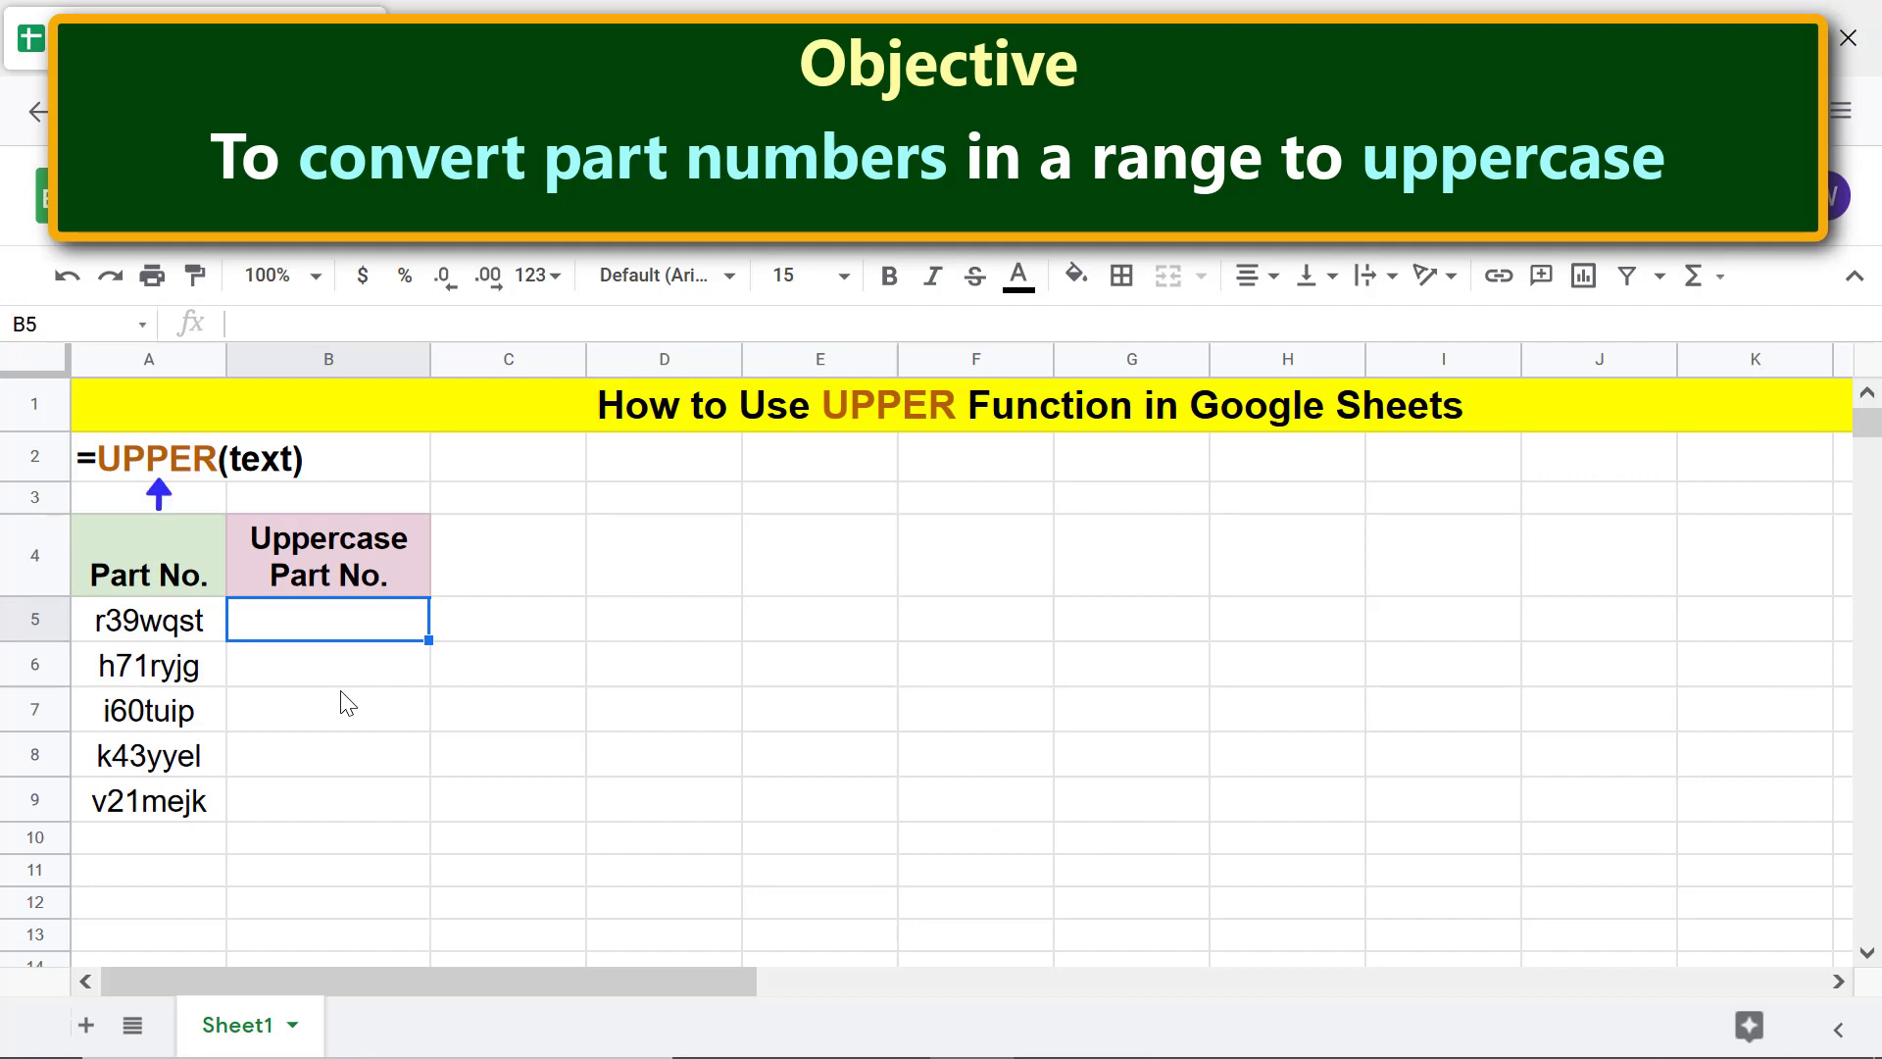
{"action": "type", "text": "=up"}
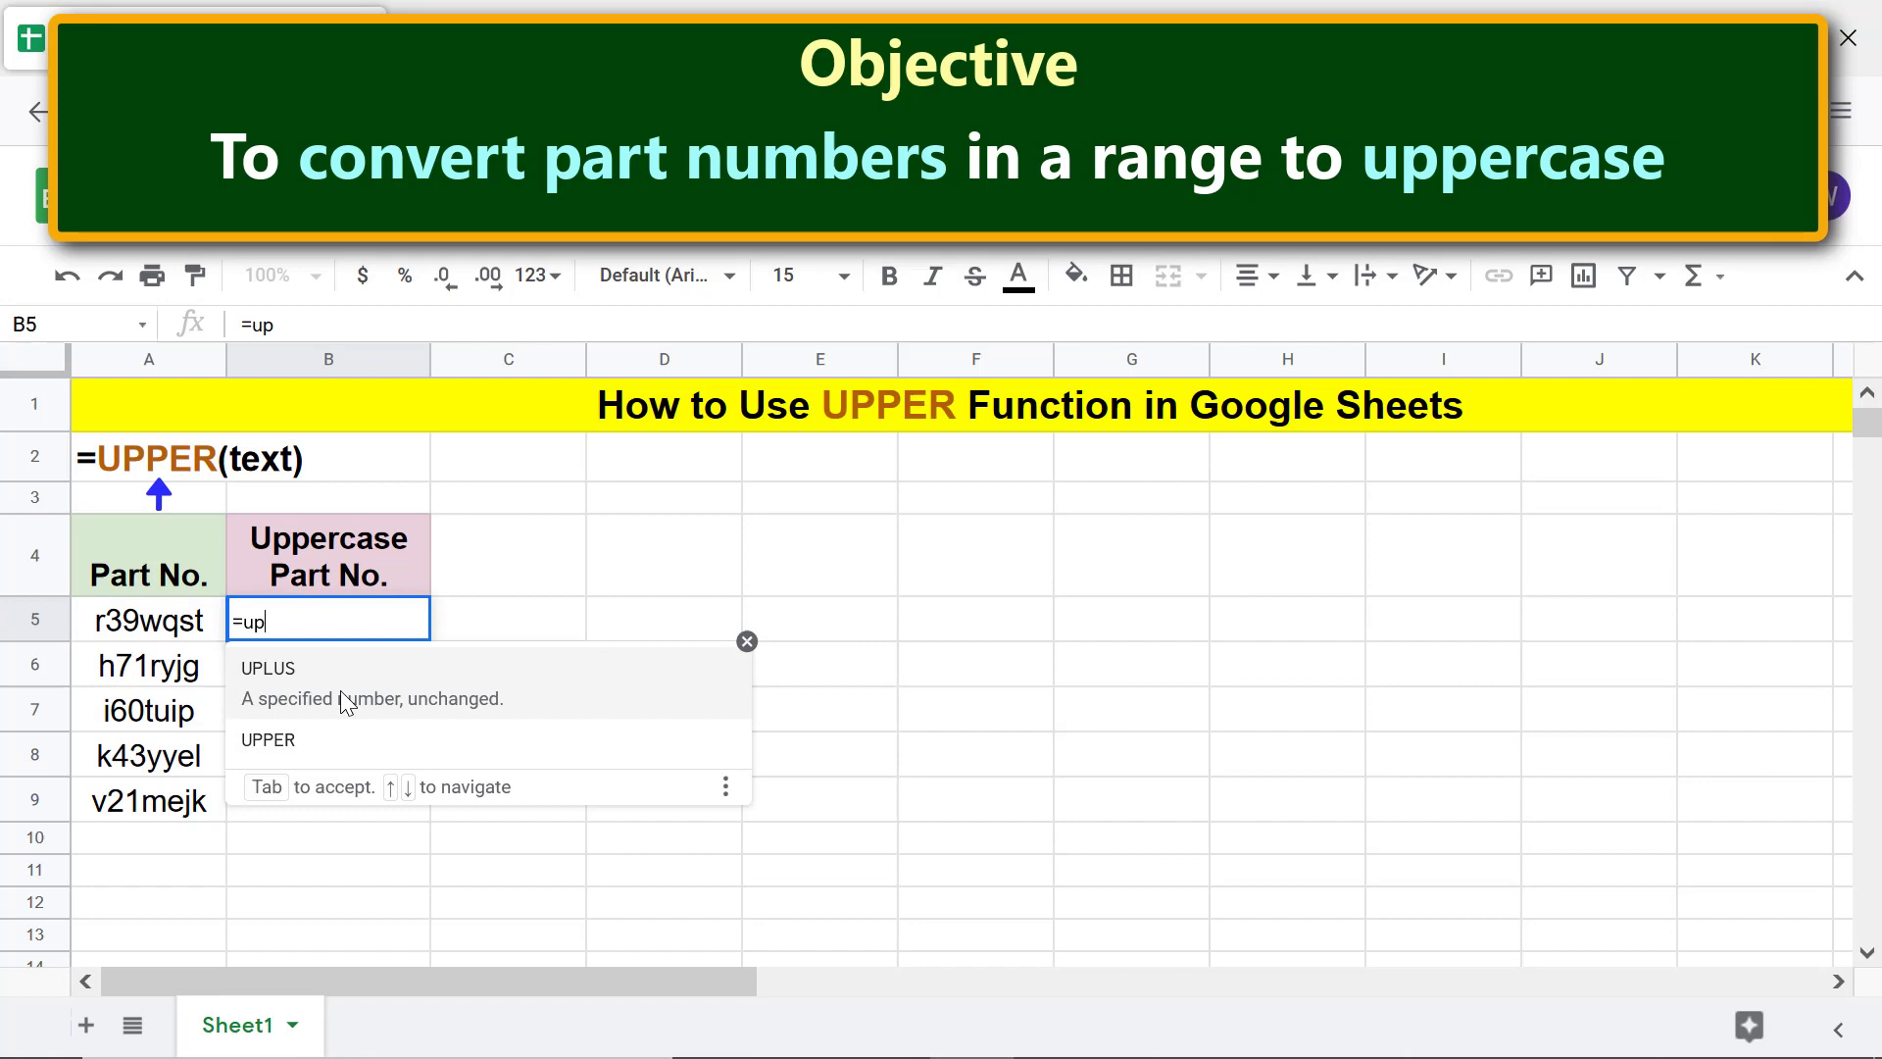
{"action": "type", "text": "p"}
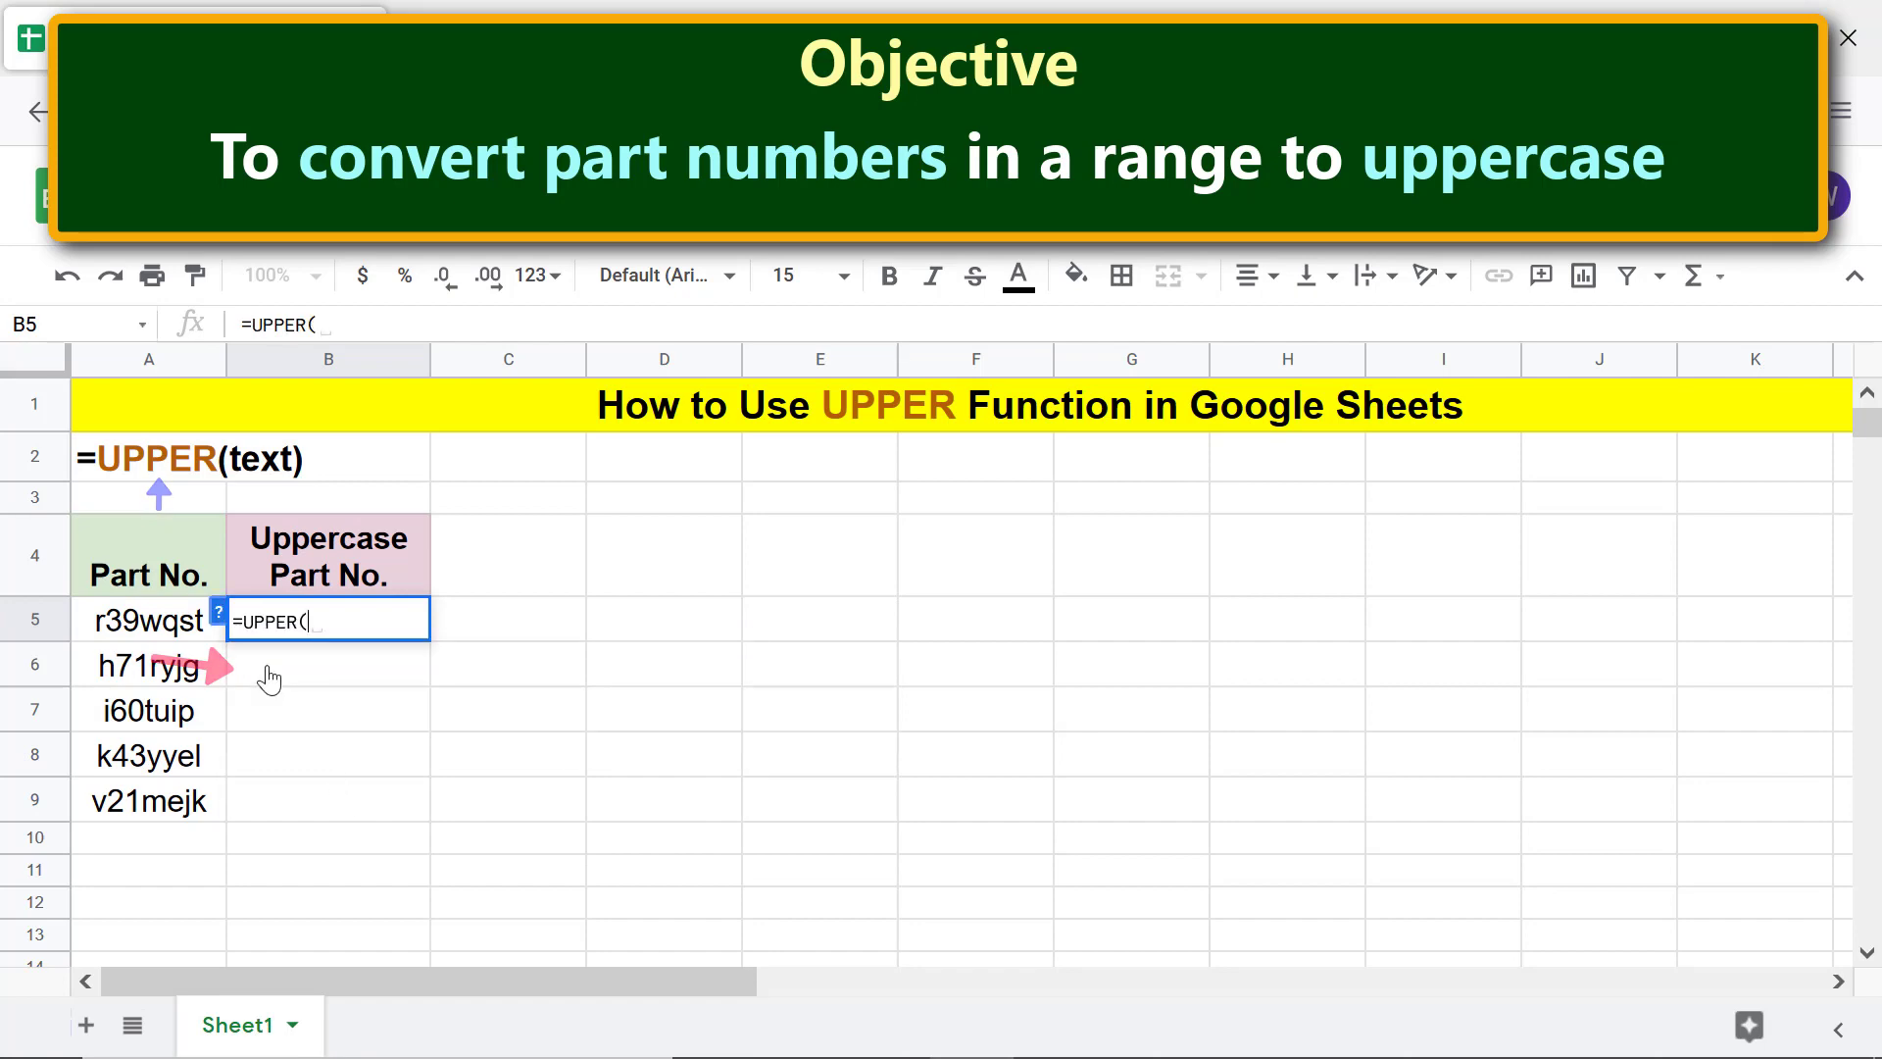
{"action": "mouse_move", "coordinate": [285, 729]}
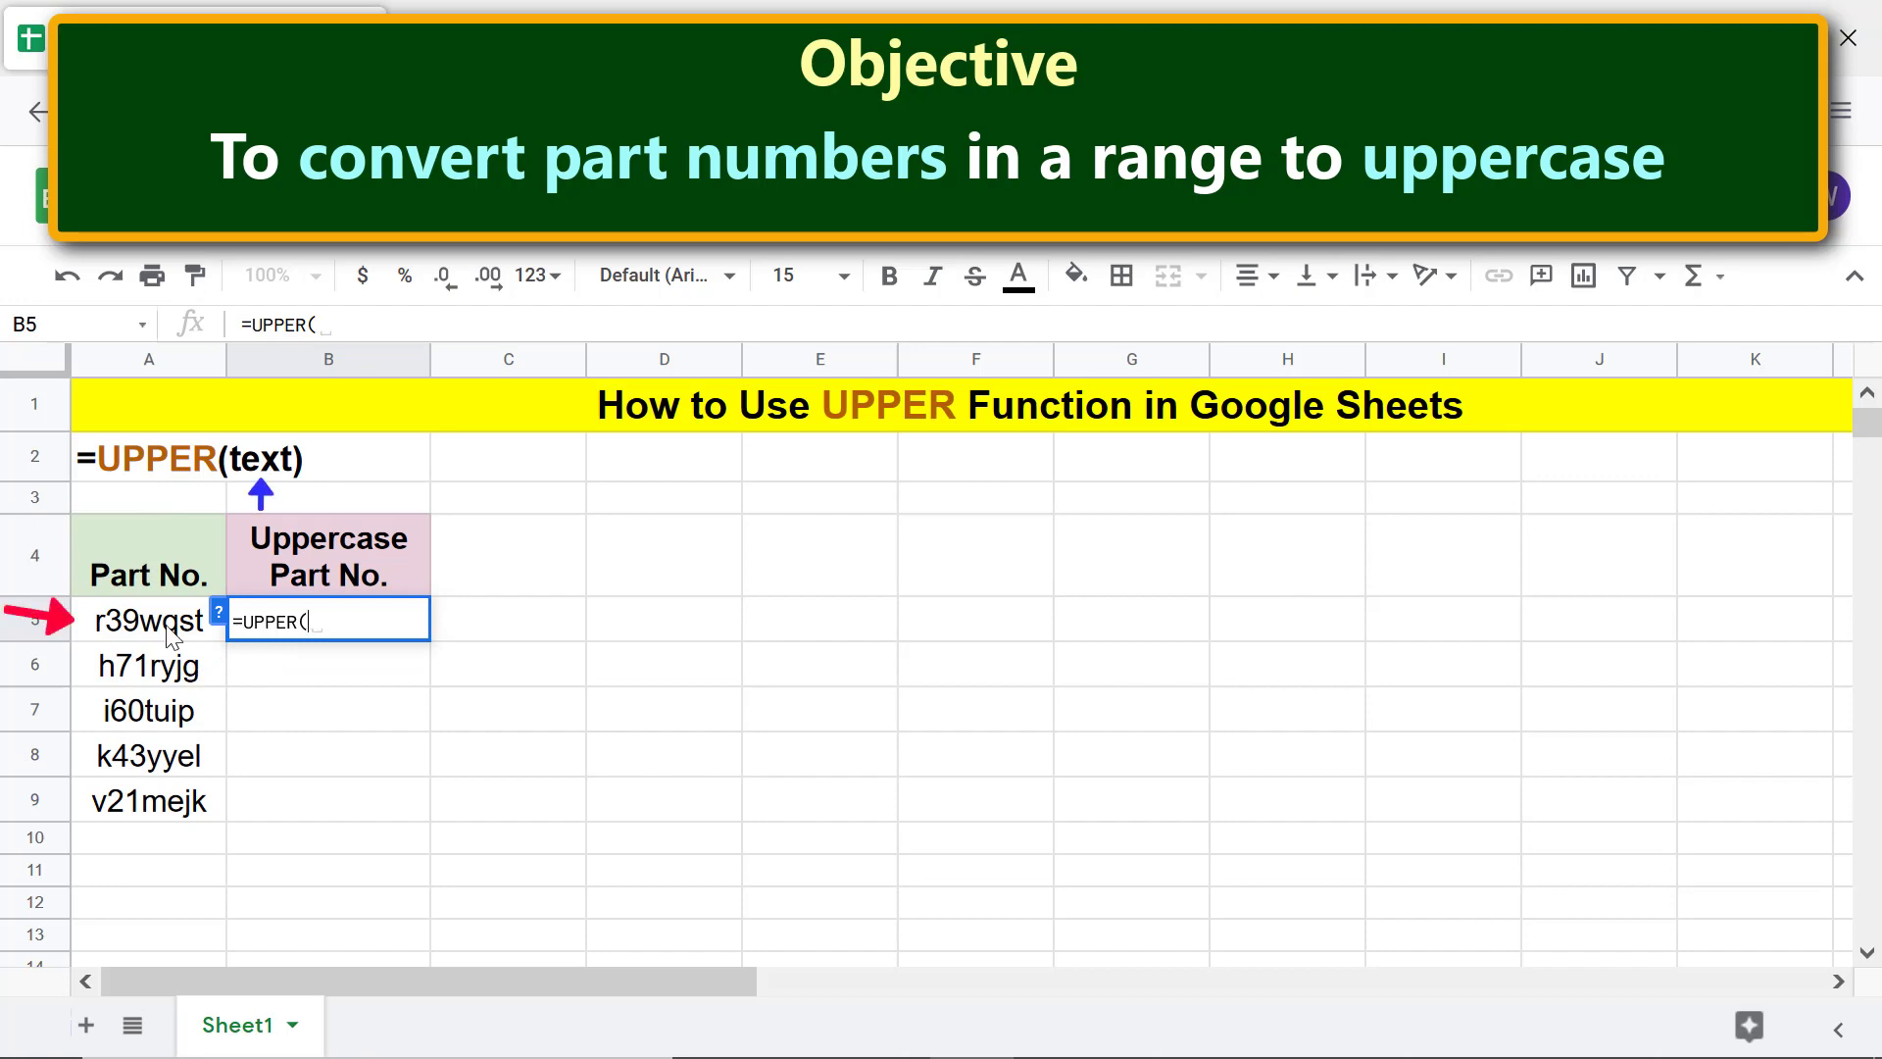
{"action": "left_click", "coordinate": [148, 620]}
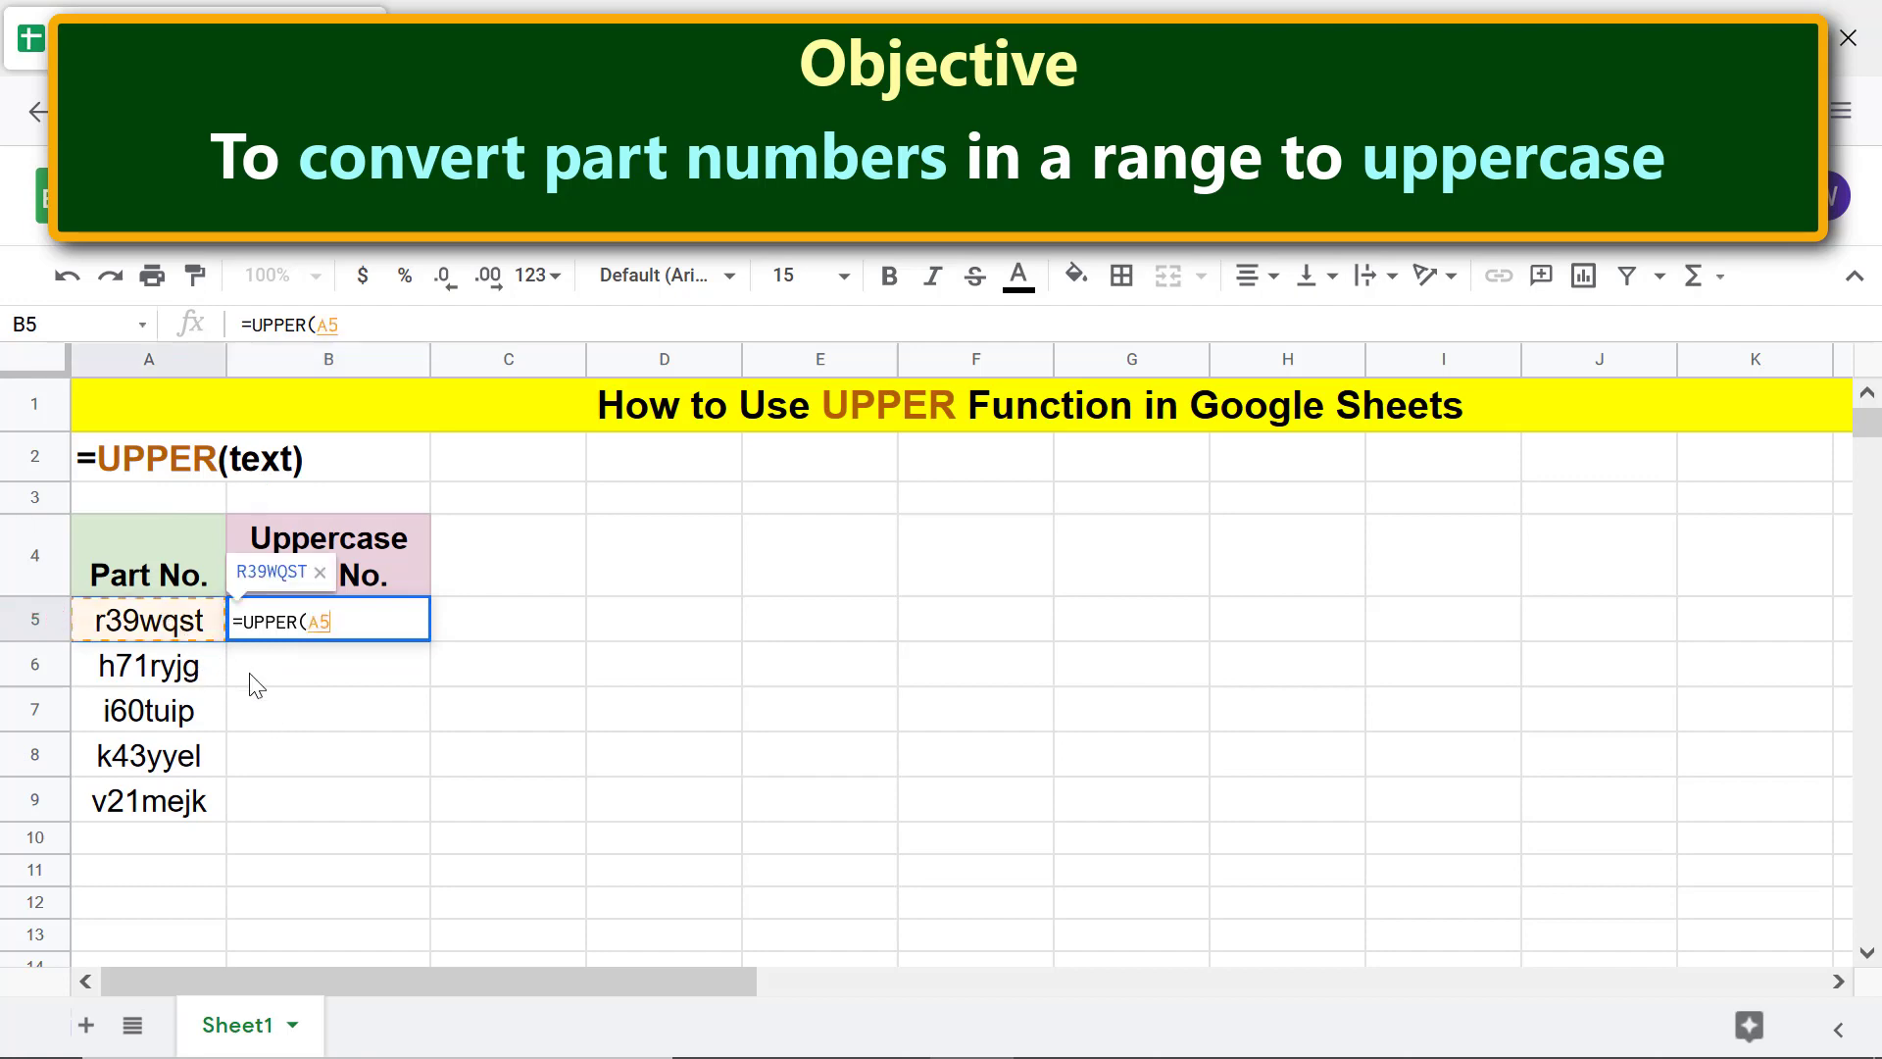
Step: Enter the B5 formula and accept suggested autofill to uppercase B6:B9
{"action": "key", "text": "enter"}
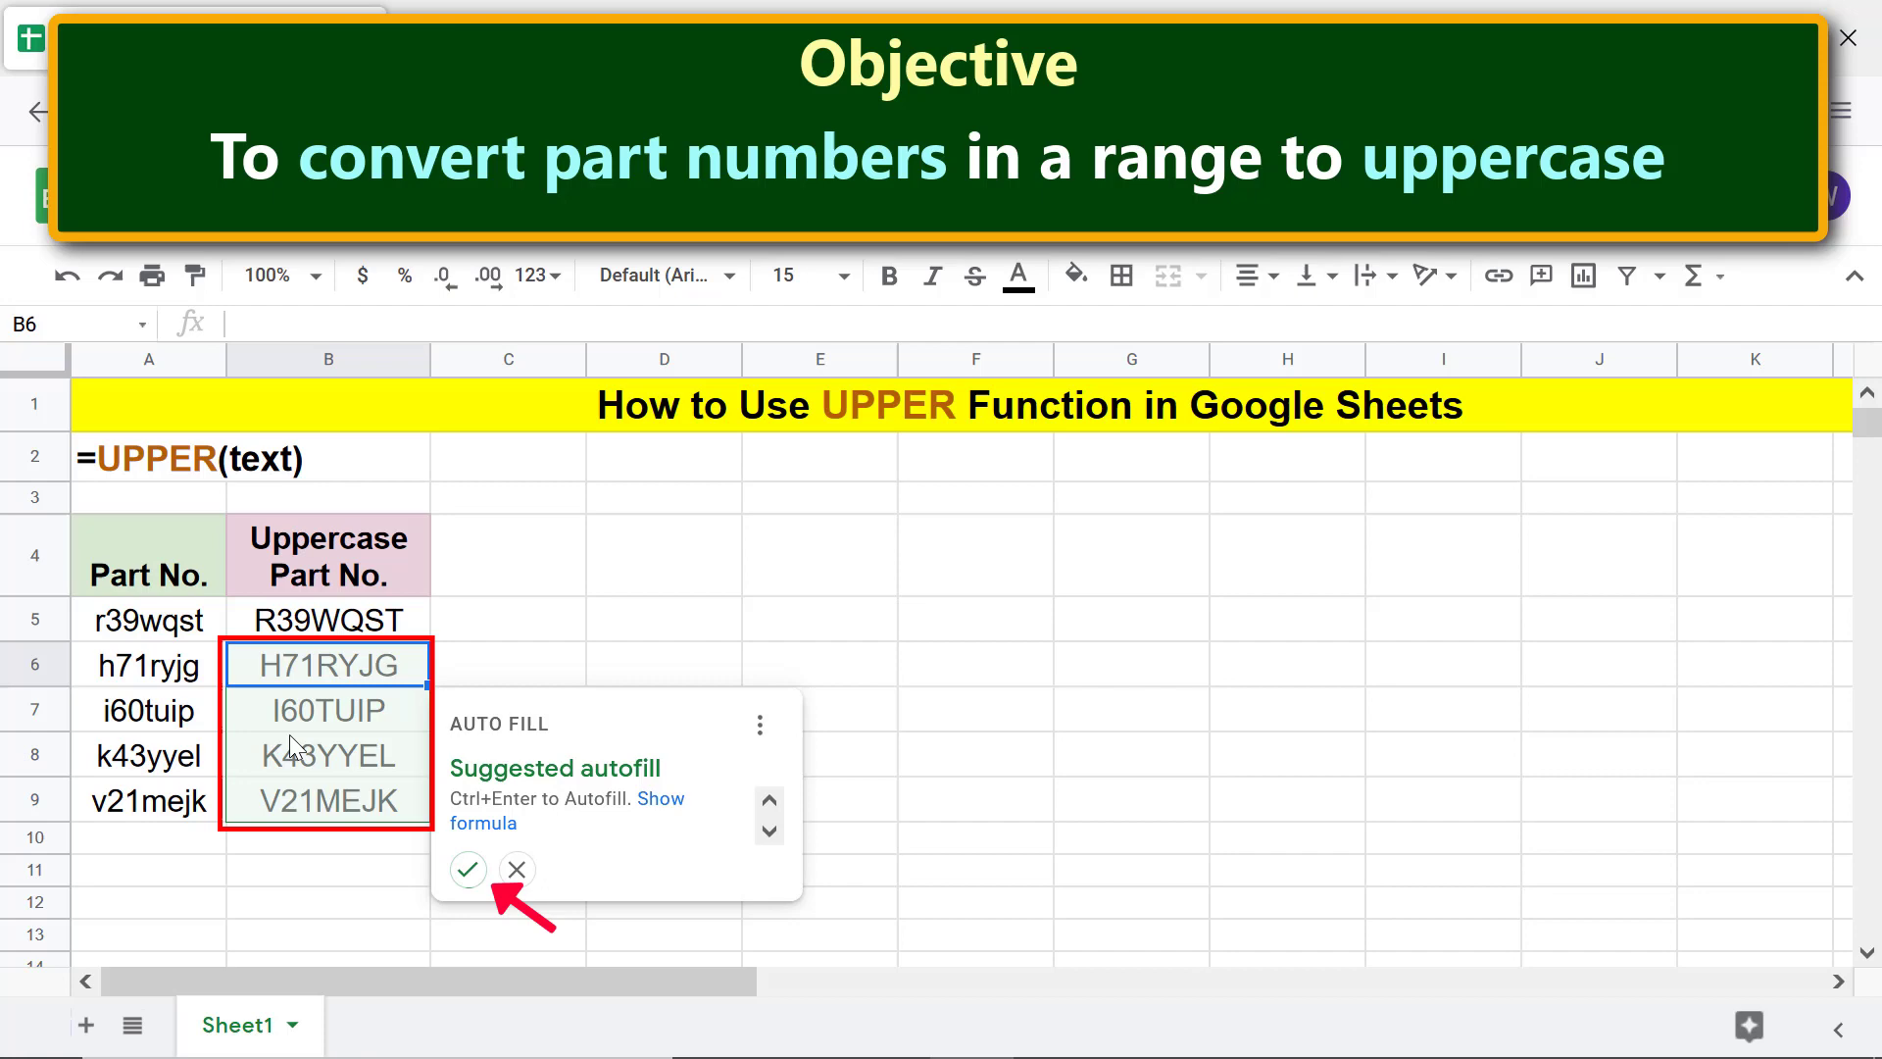
{"action": "mouse_move", "coordinate": [467, 868]}
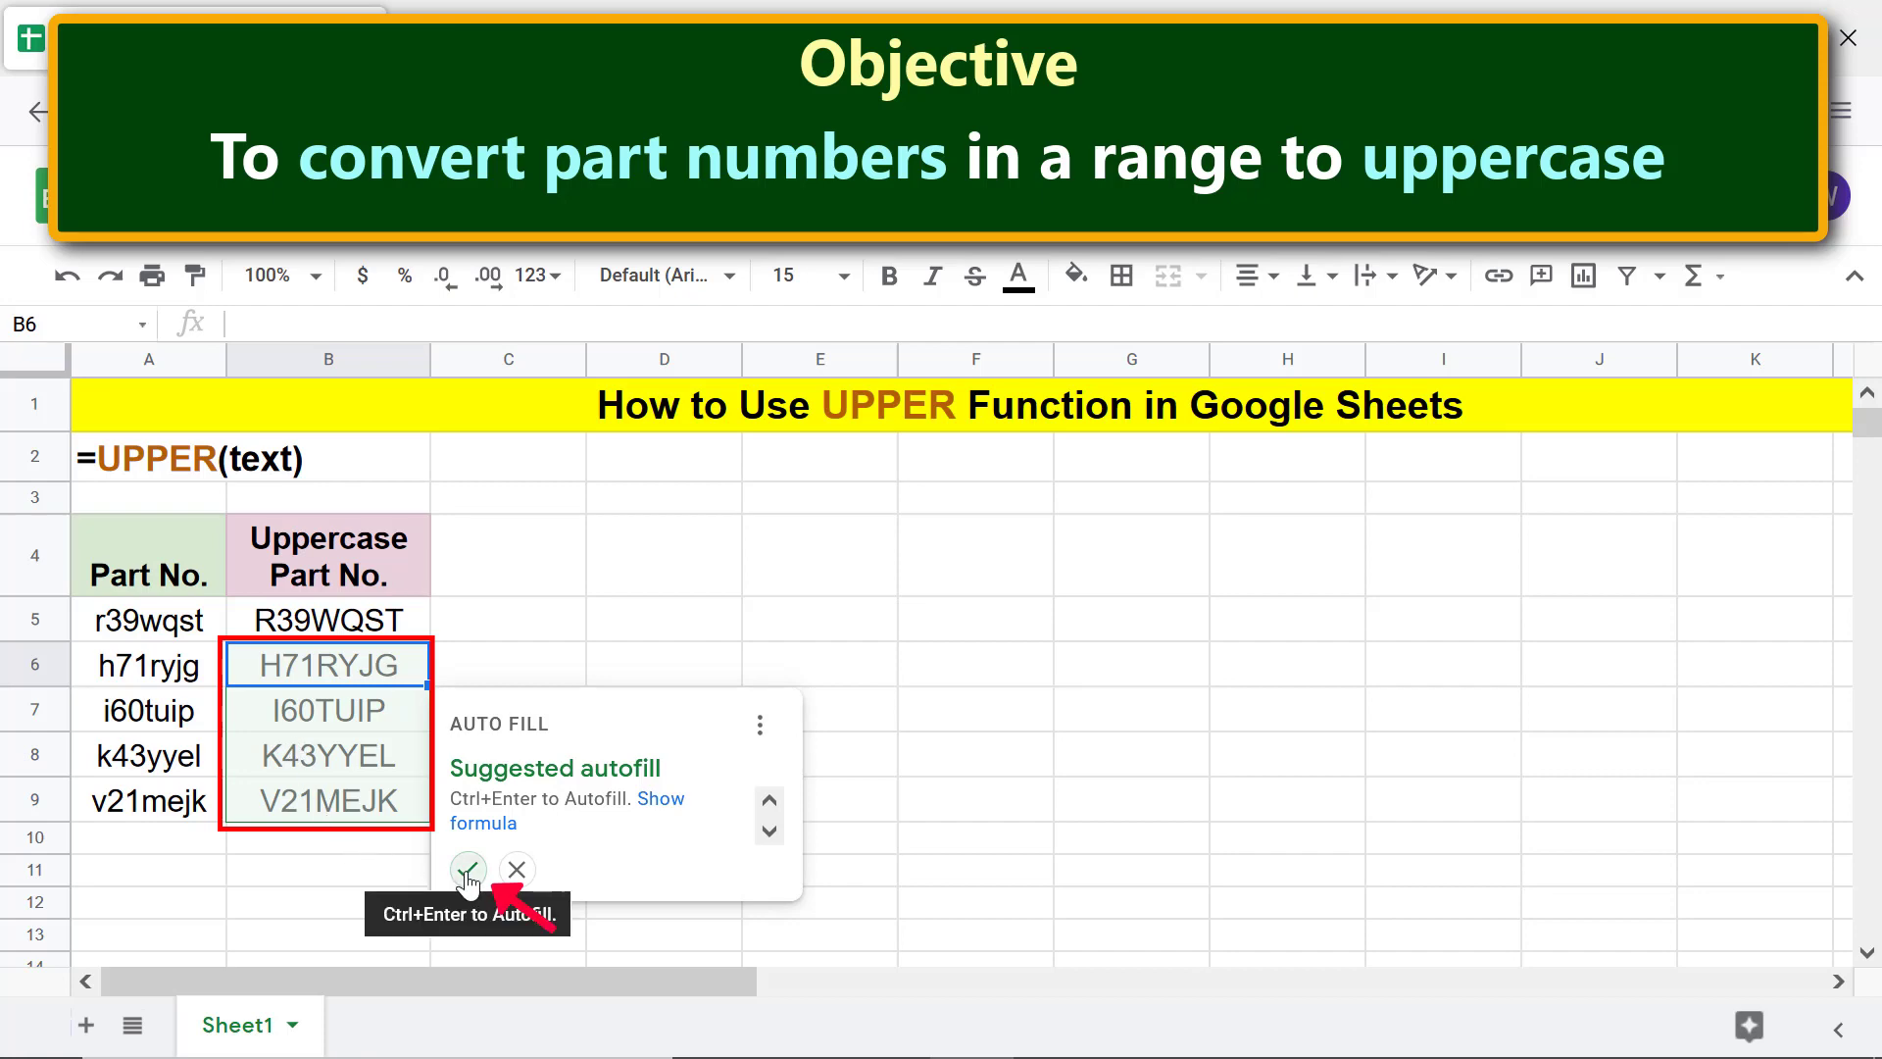
{"action": "left_click", "coordinate": [467, 870]}
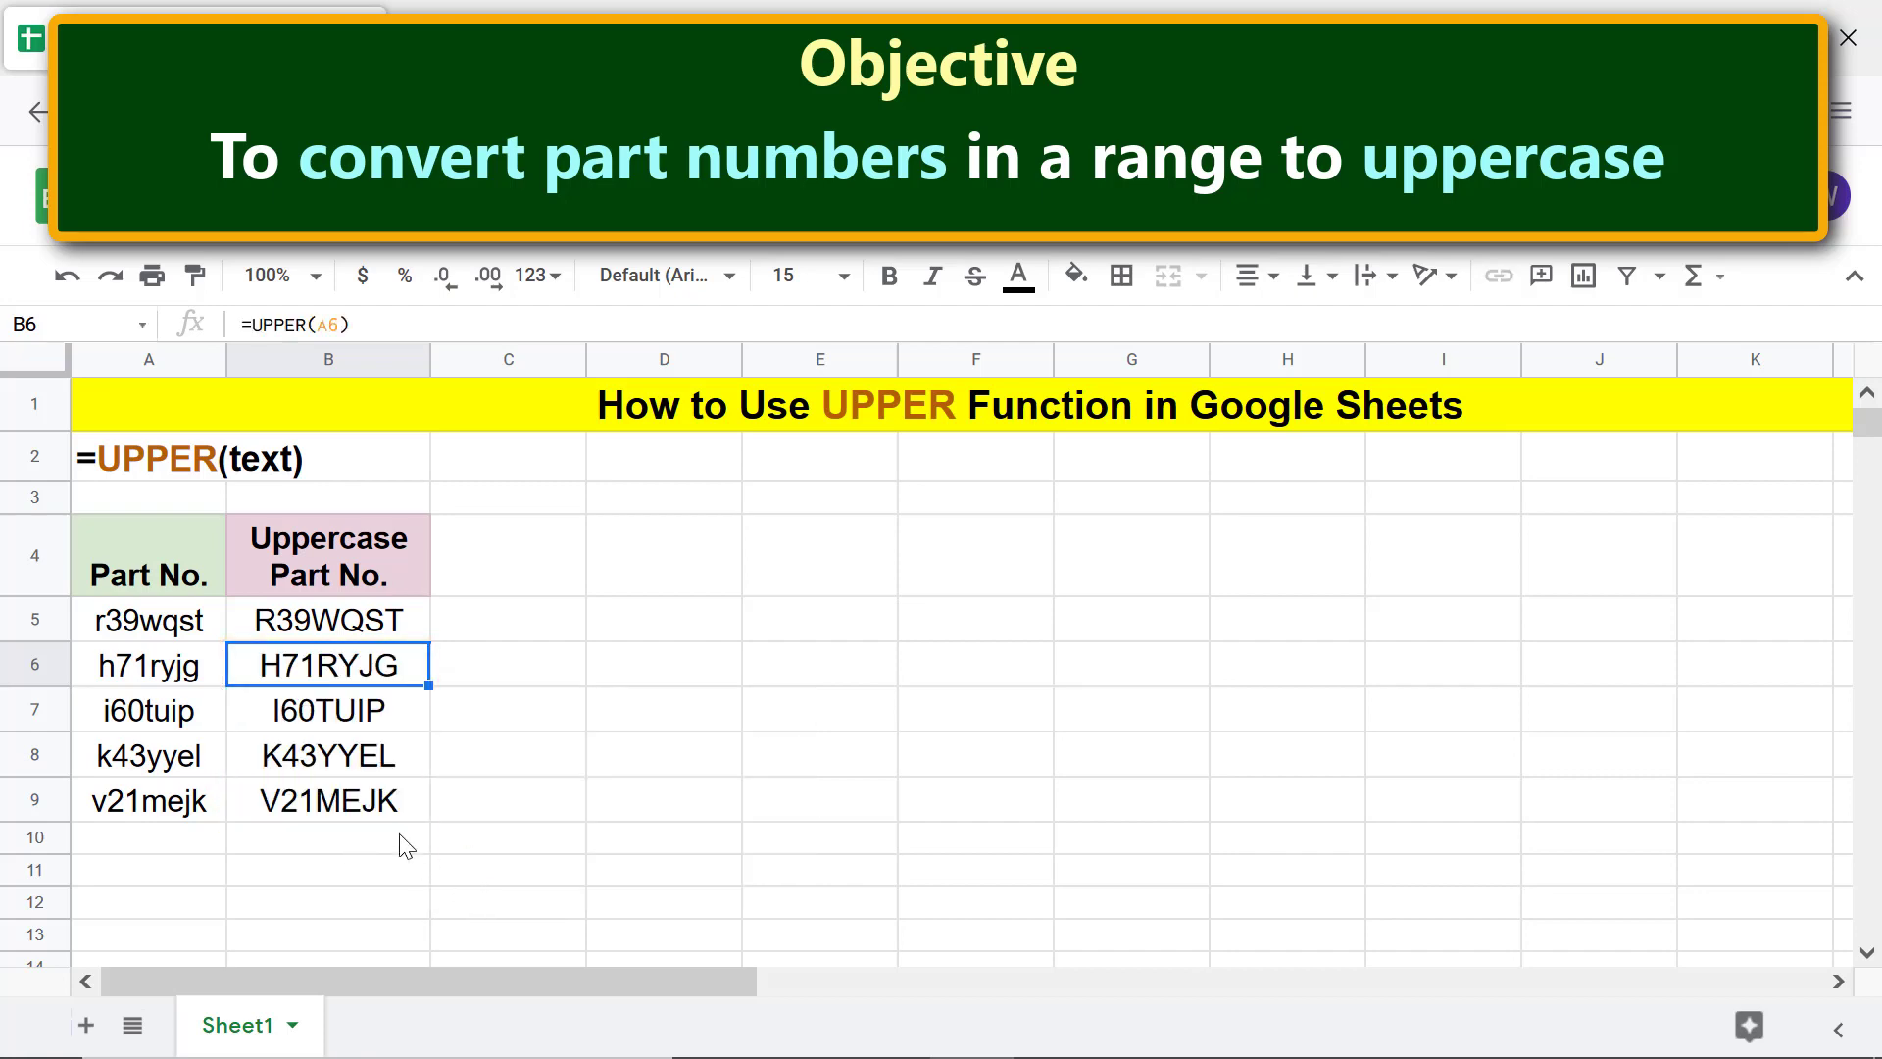
{"action": "left_click", "coordinate": [326, 838]}
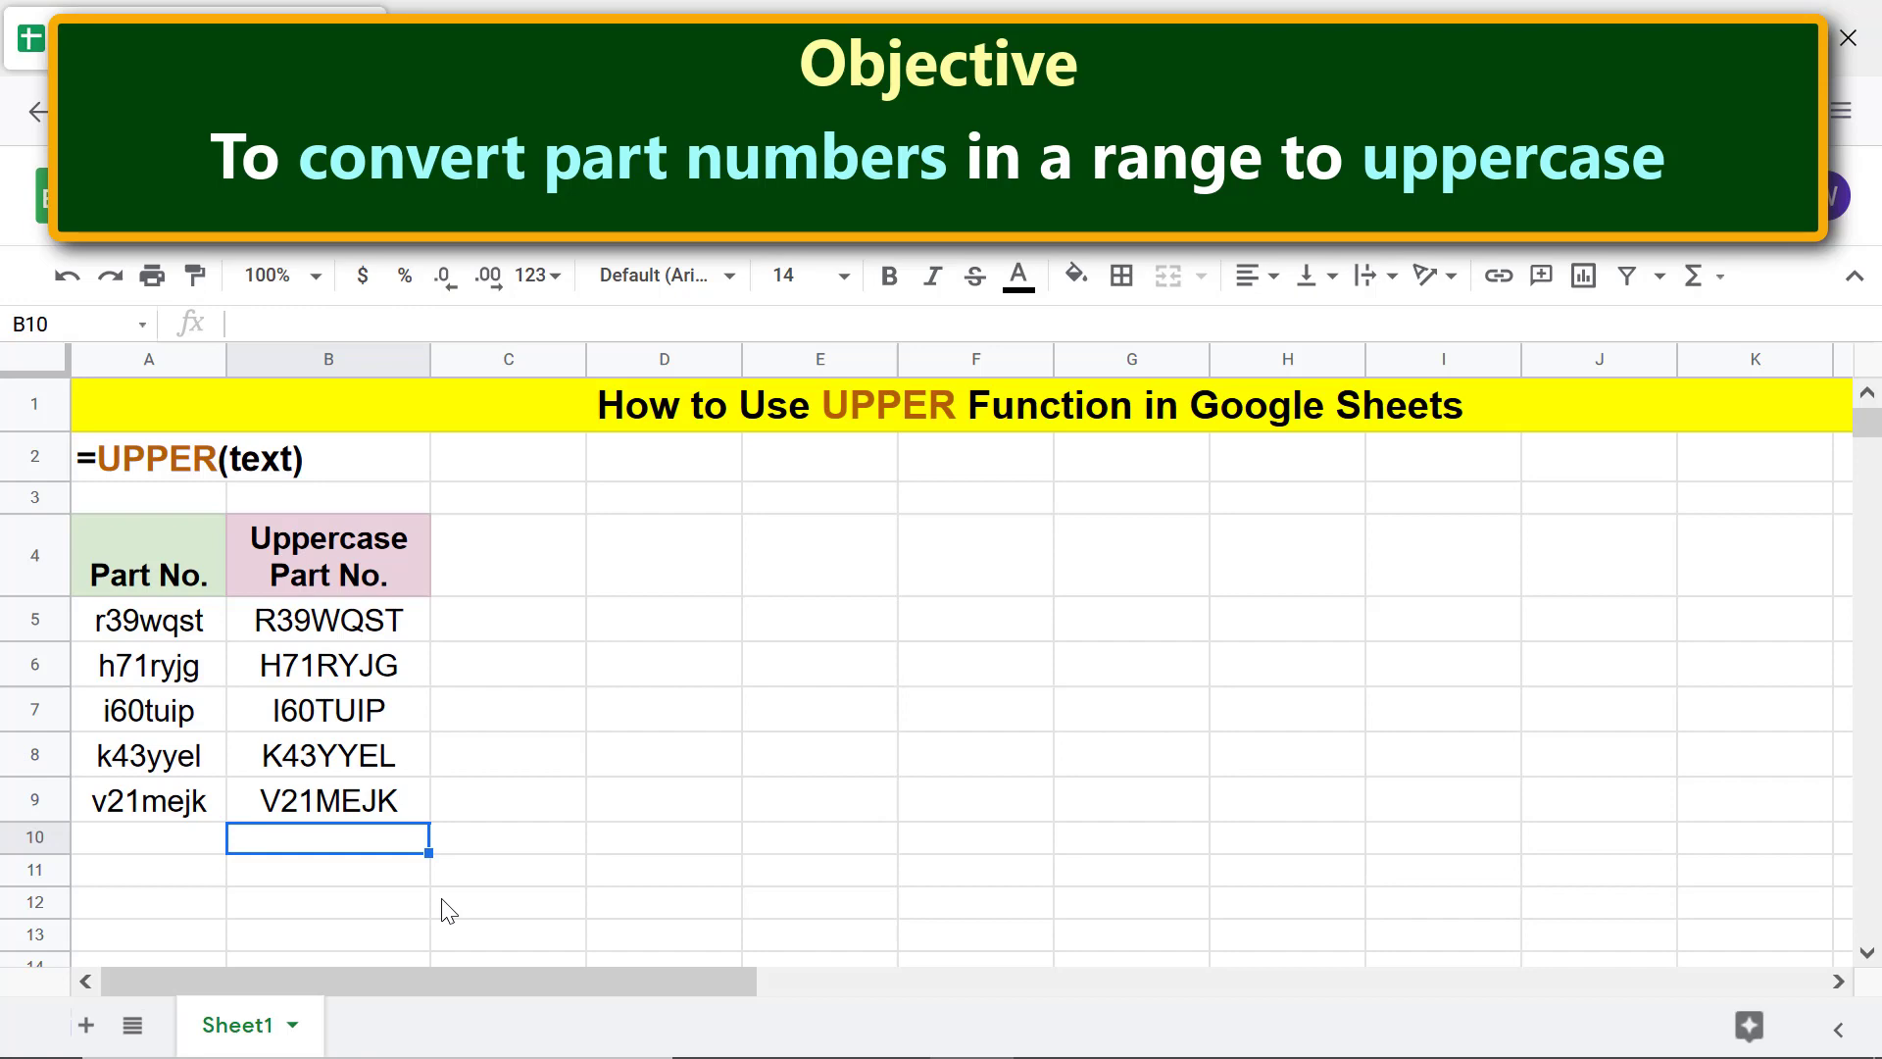